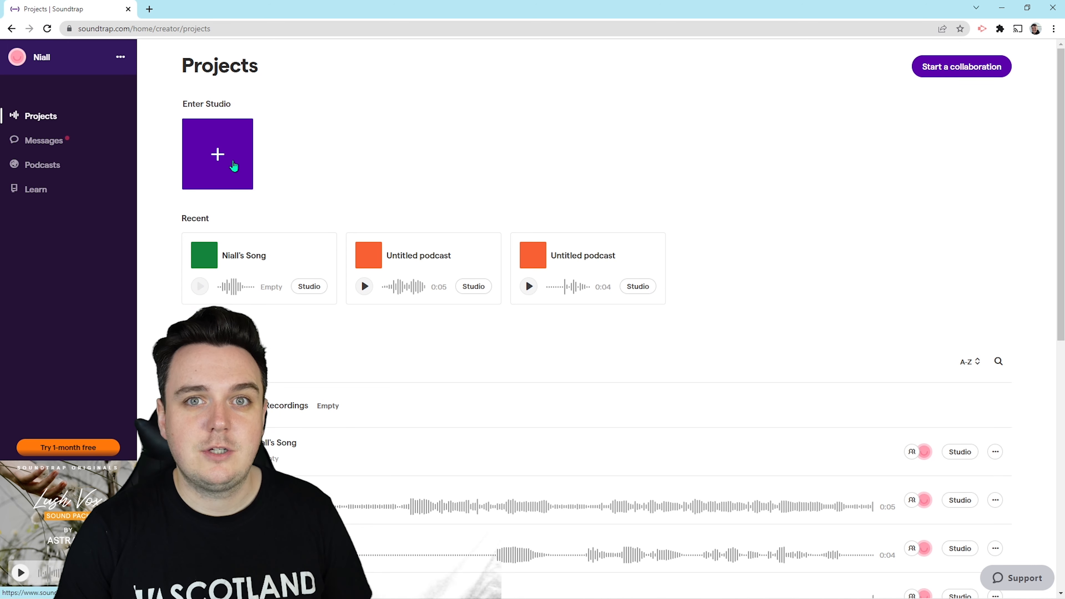
- Start a brand new project from the + Enter Studio tile on the Projects page
click(218, 154)
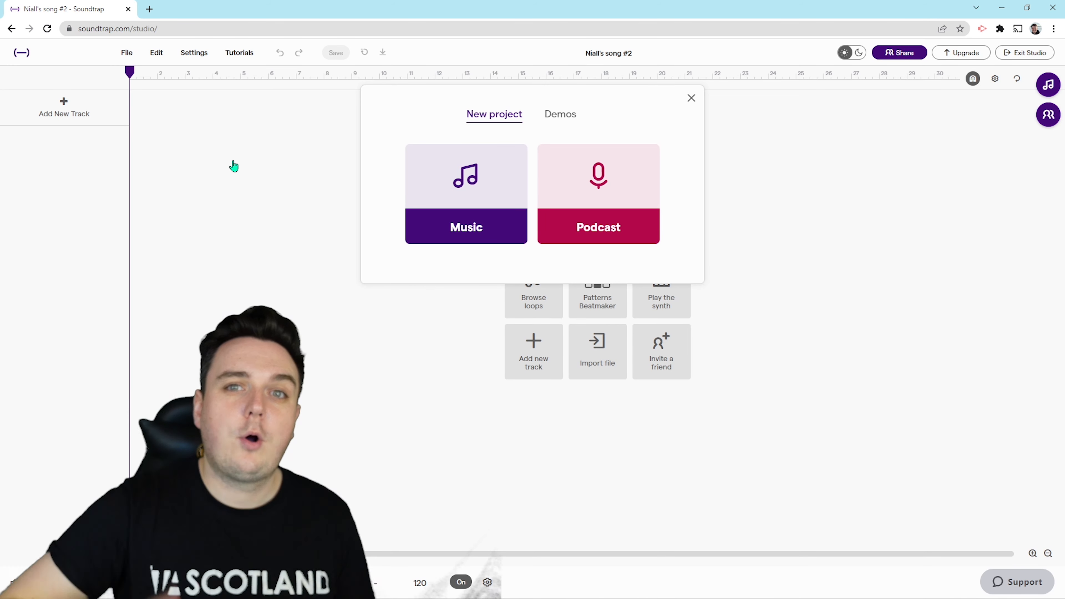
mouse_move(414, 170)
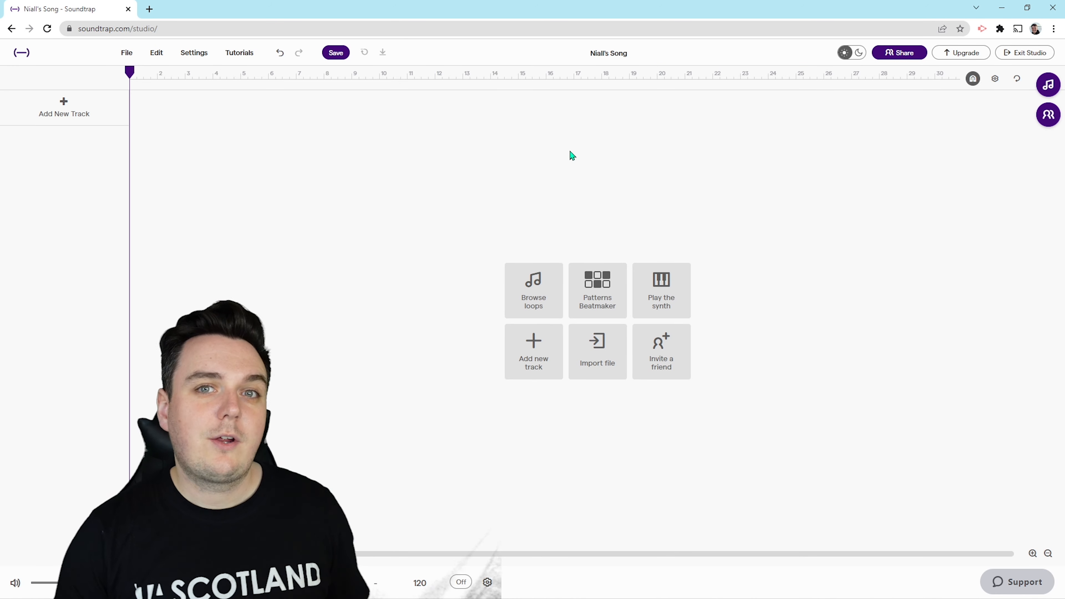
- Save the empty project as 'Niall's Song' and bring up the Add new track choices
click(335, 52)
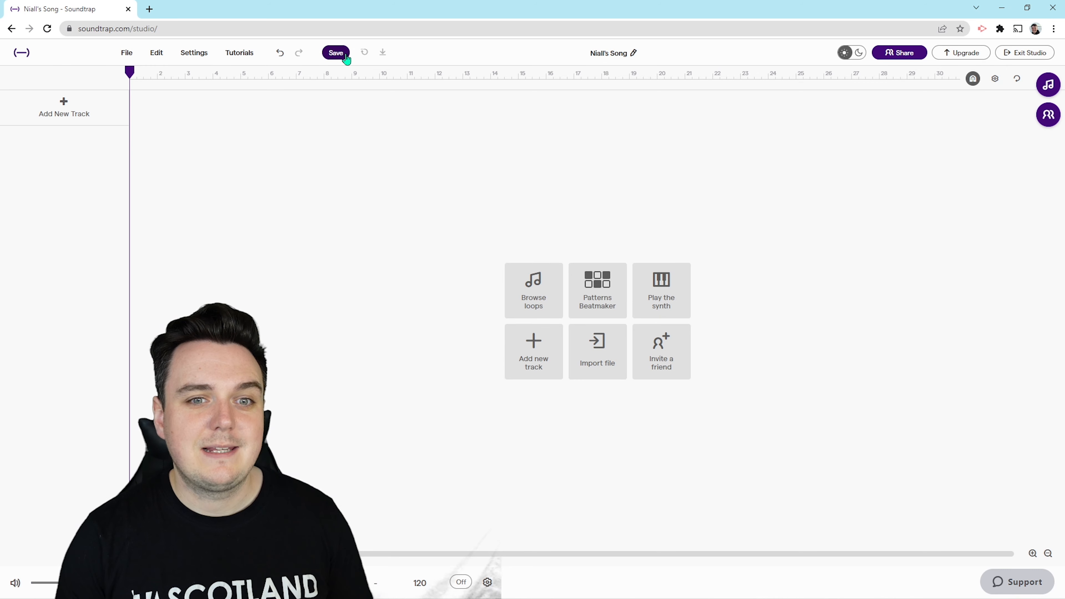
click(335, 52)
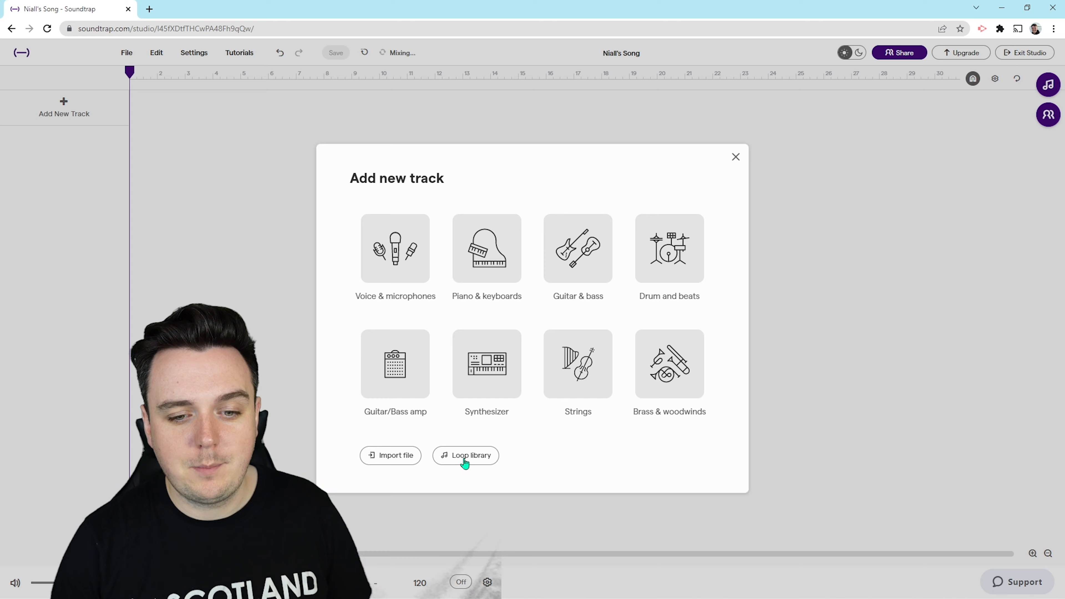
- Search the loop library for 'Guitar' and place the Two - Guitar Pattern loop as the first track
click(466, 454)
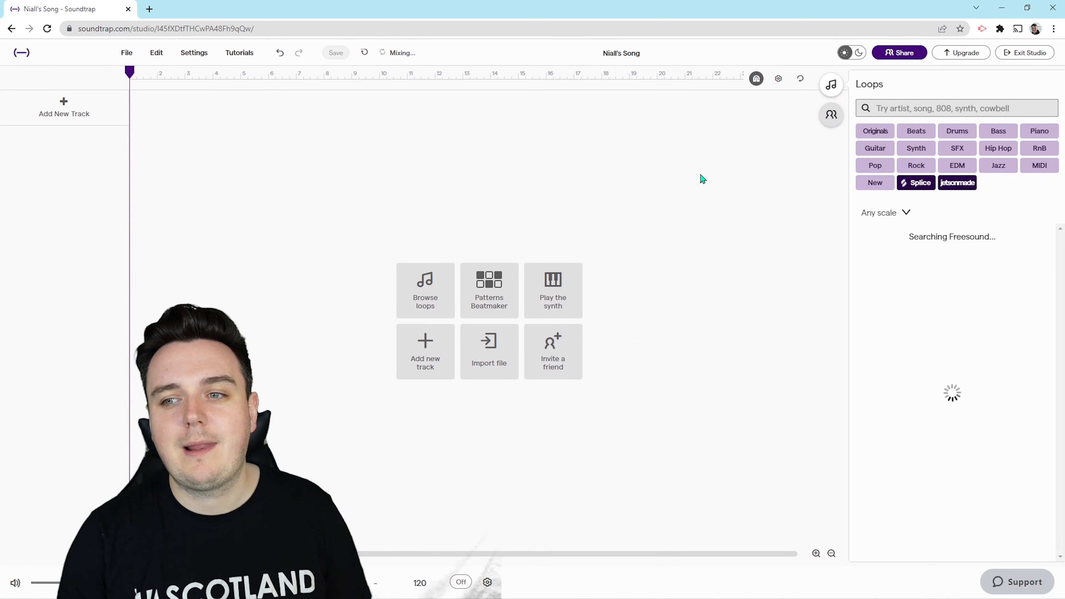
click(1038, 182)
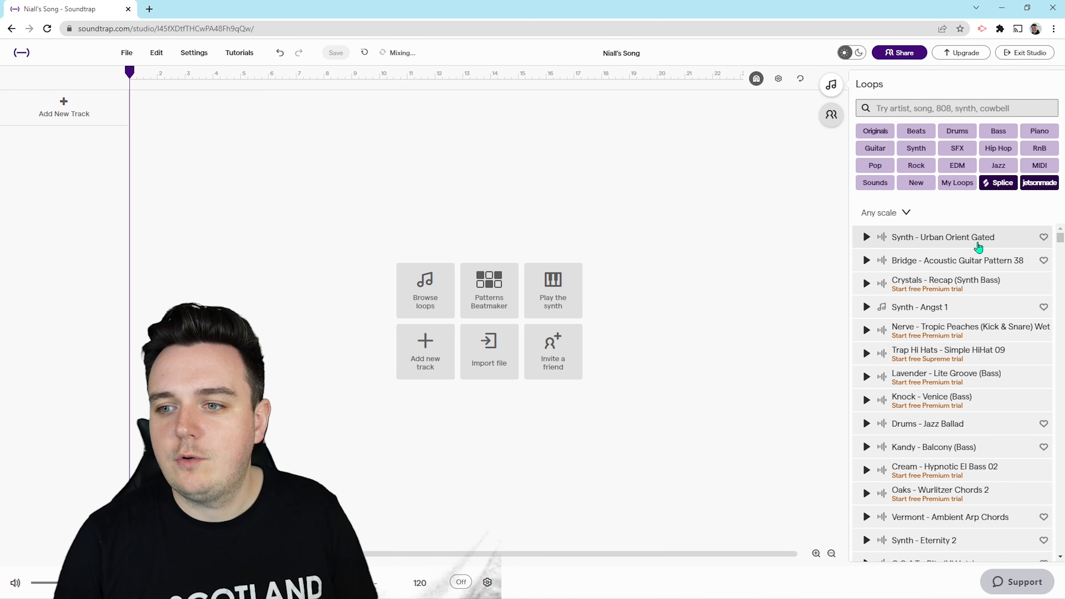
text(Guitar)
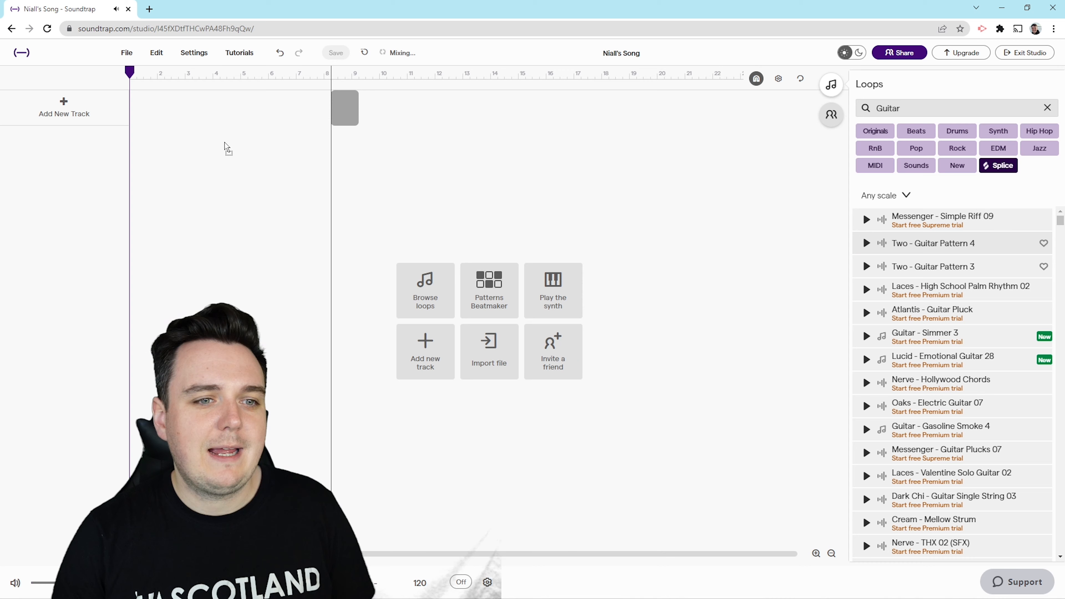
drag(345, 109, 143, 108)
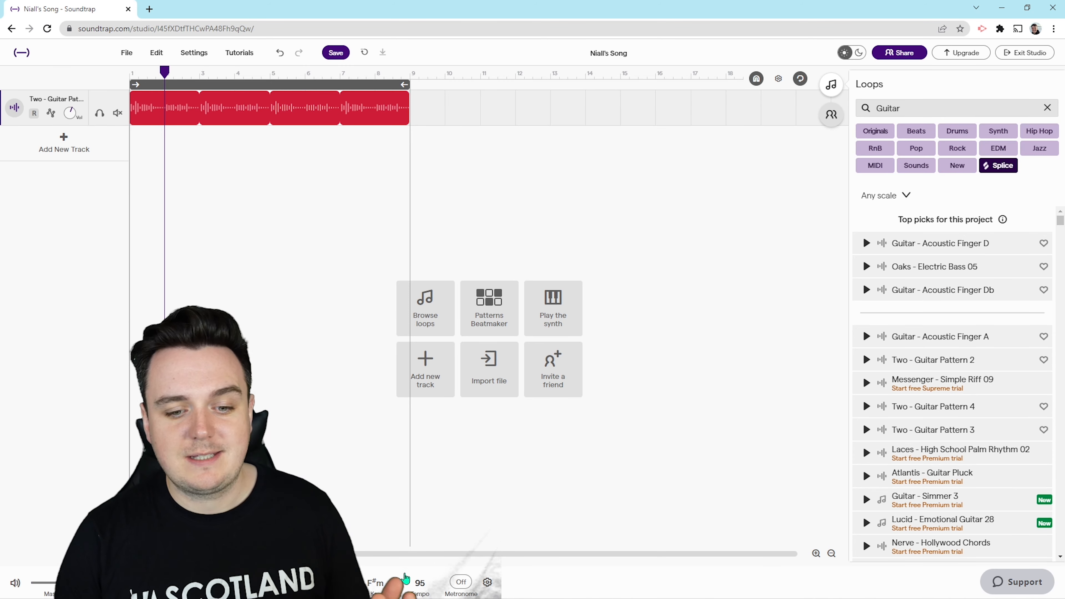
mouse_move(467, 527)
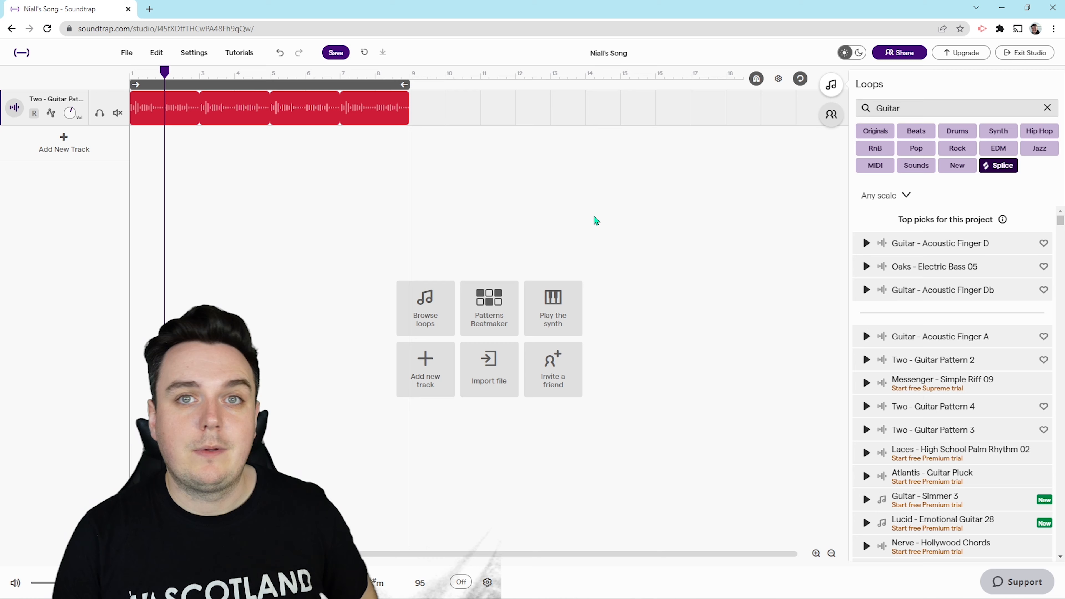
- Filter the loops to Drums and place Vertigo - Now kit (Full) 02 as a second track below the guitar
click(1046, 108)
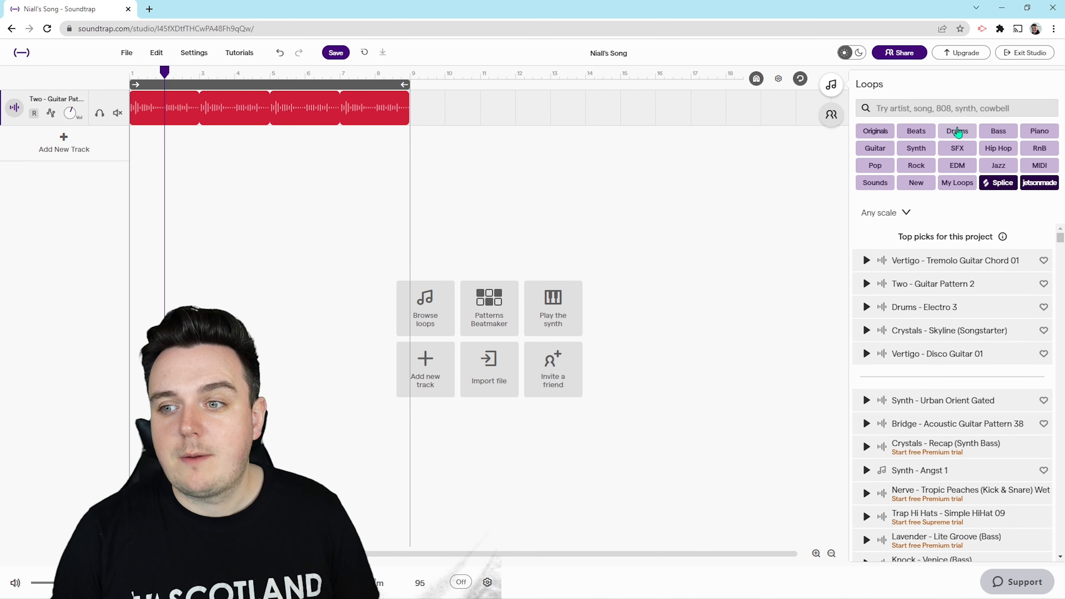
click(956, 130)
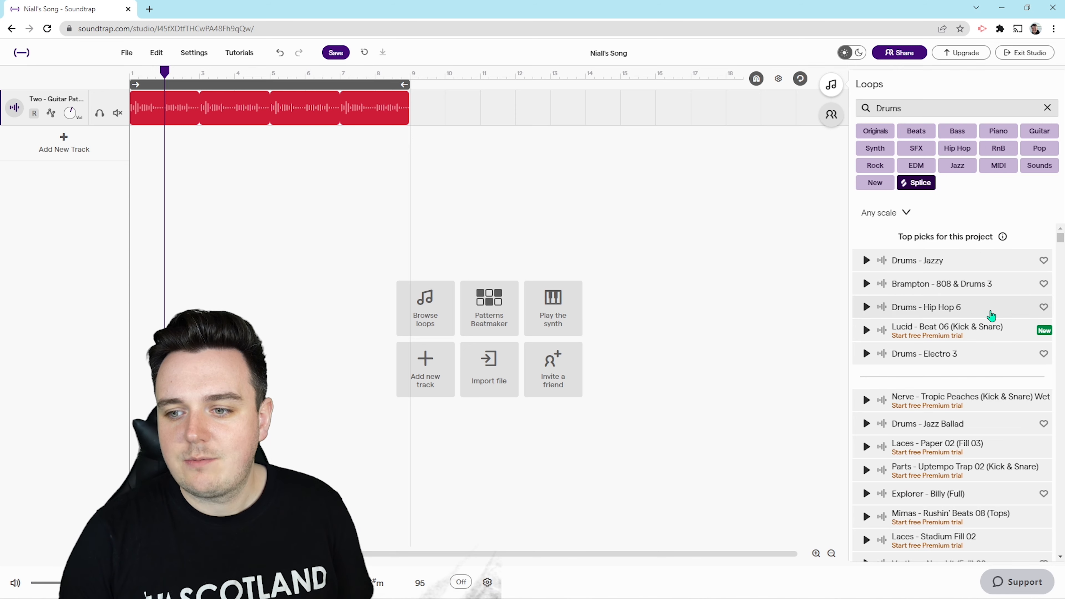
scroll(down, 3)
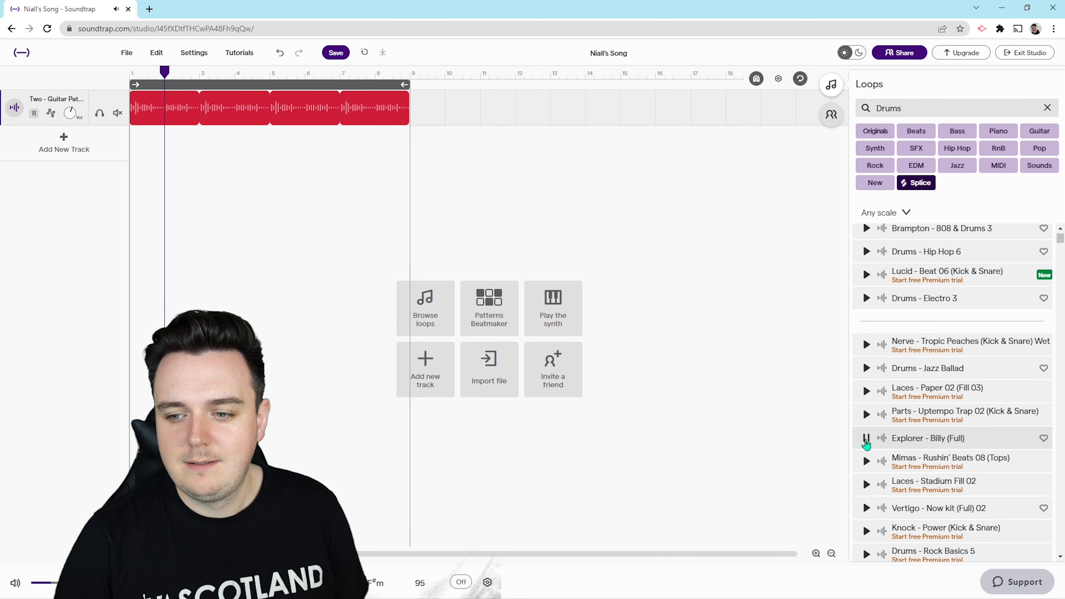
scroll(down, 3)
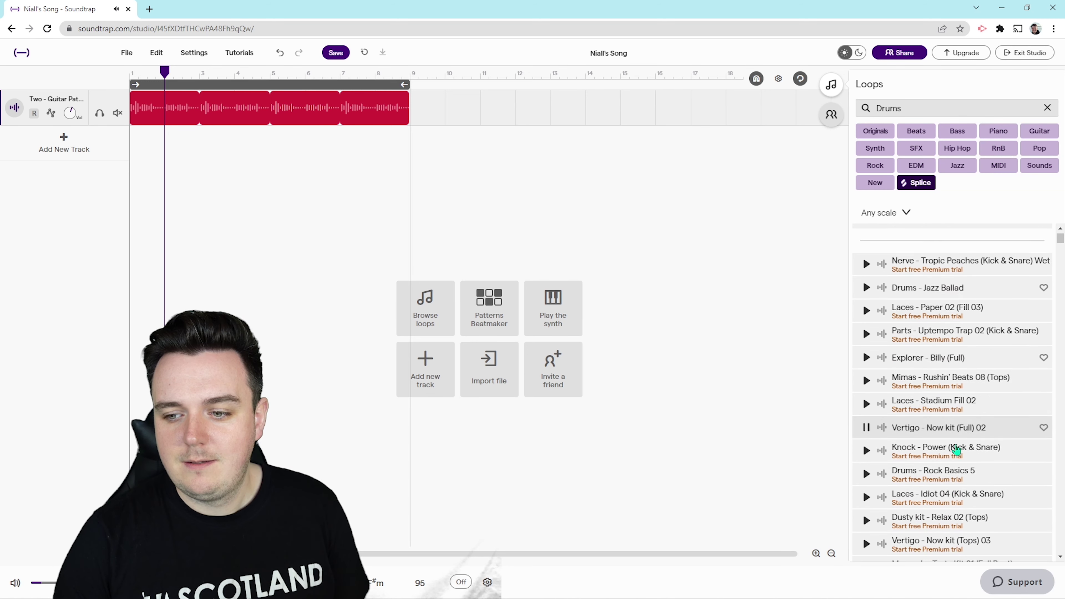
scroll(down, 3)
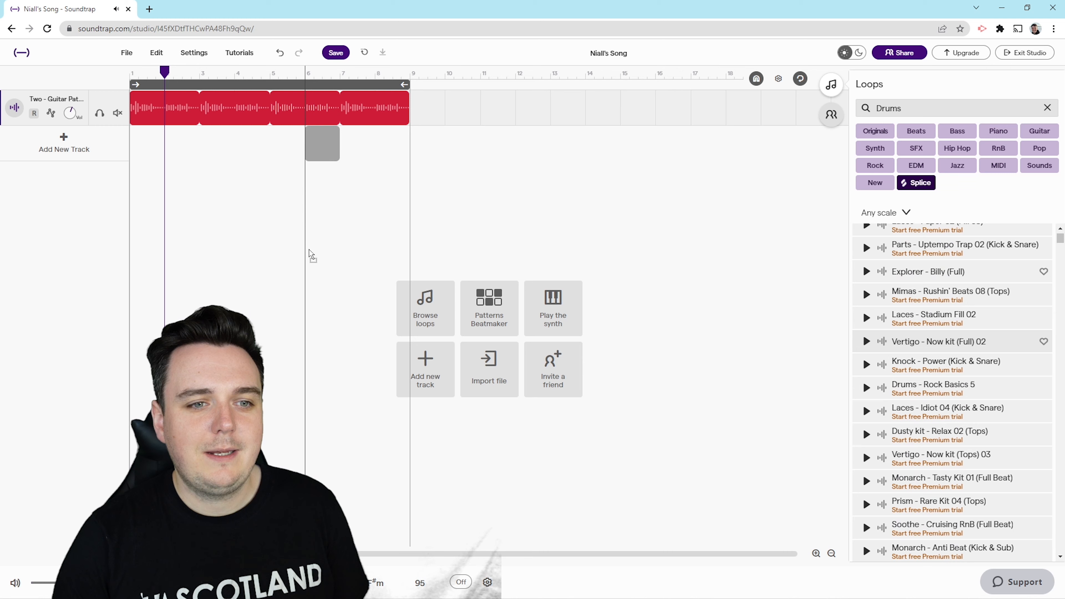
drag(321, 142, 145, 143)
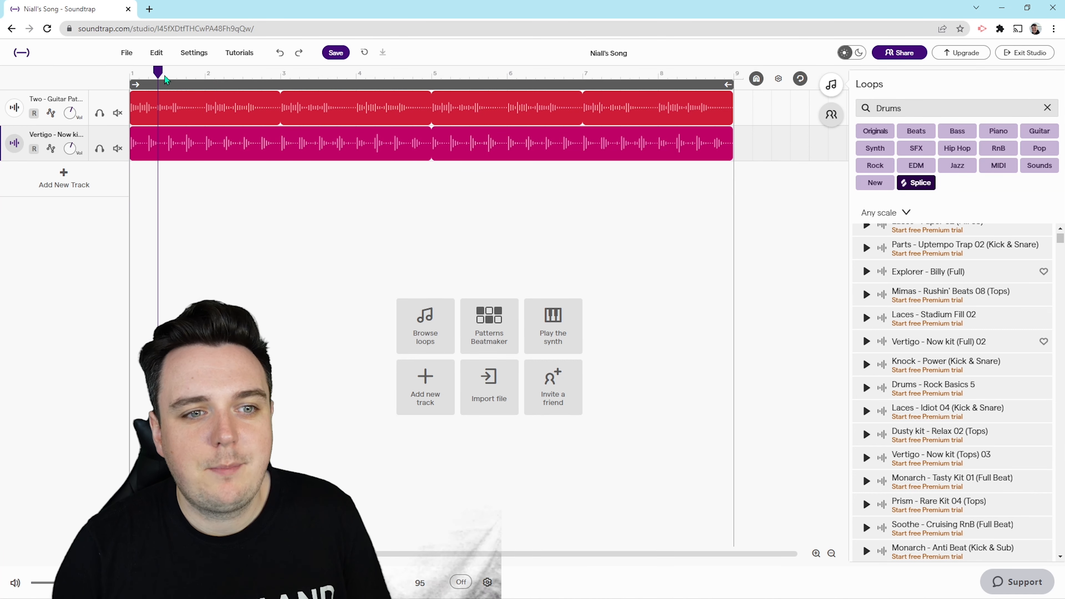
- Split the drum region at bar 5 and delete its first half so drums enter halfway
click(433, 75)
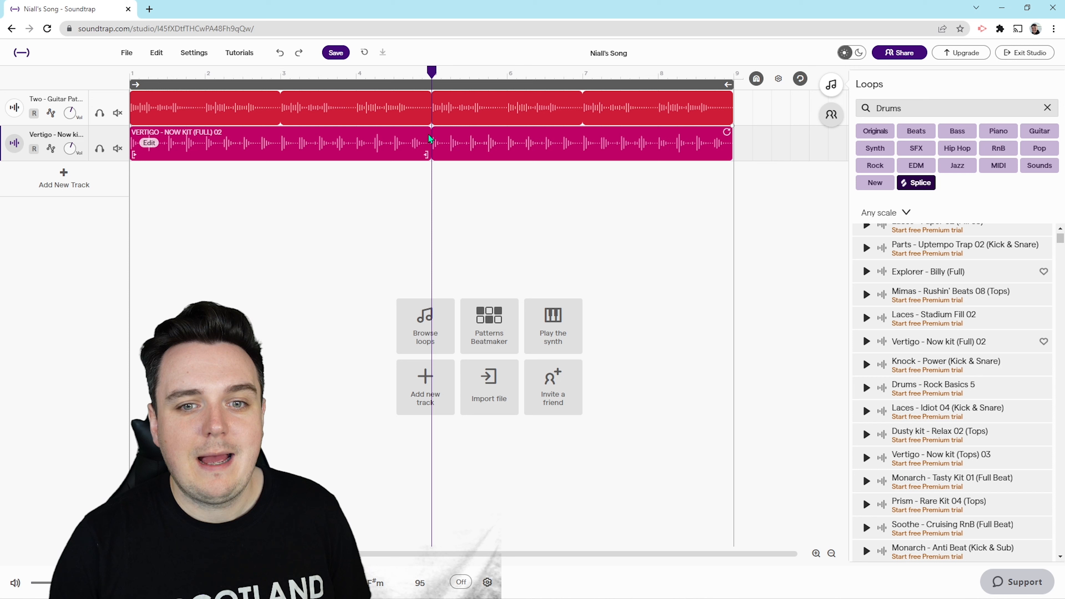
right_click(431, 142)
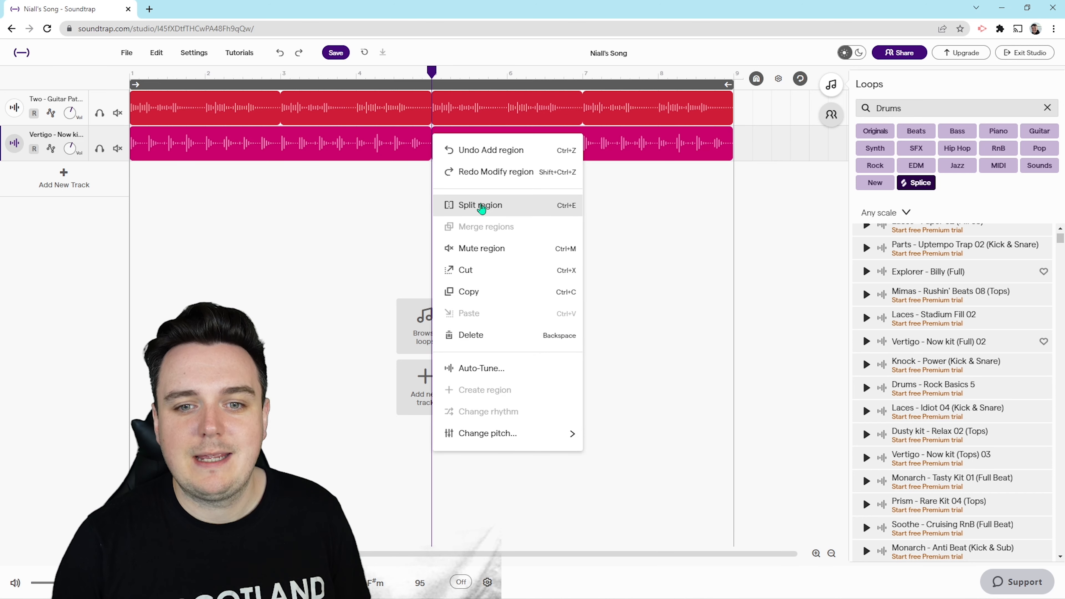
click(479, 205)
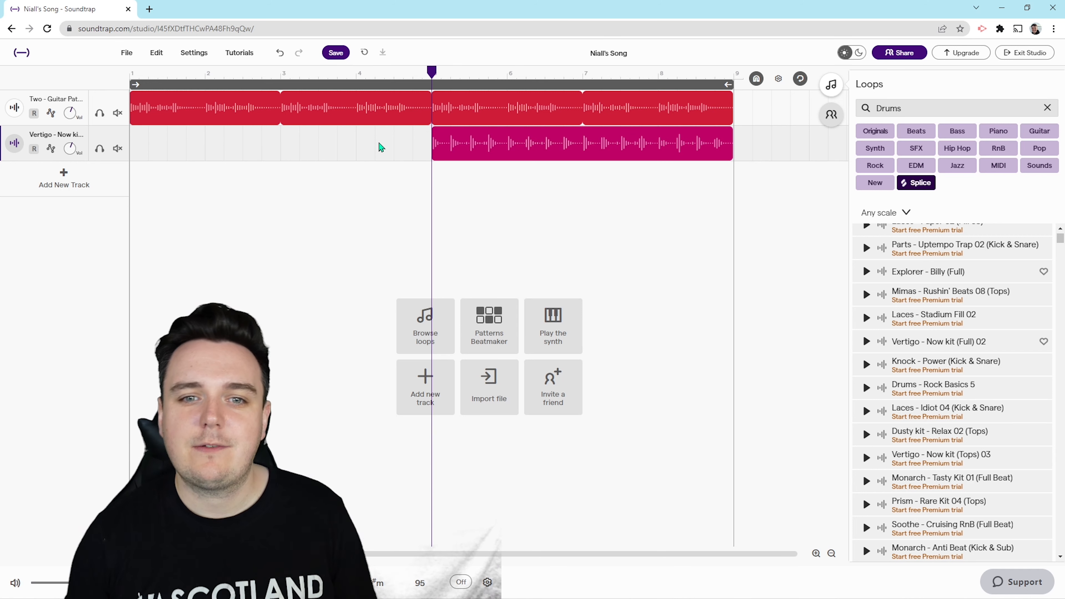
click(393, 80)
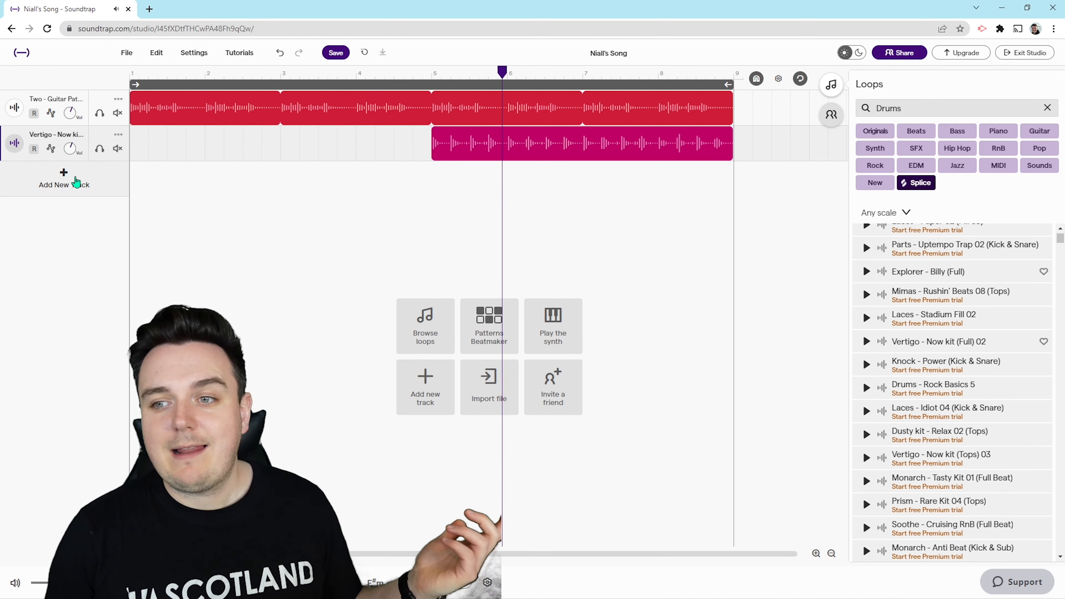
- Search loops for 'Bass' filtered to Minor scale and preview Fairlane - Electric Bass 08 and Bass - Sirius 4
click(425, 387)
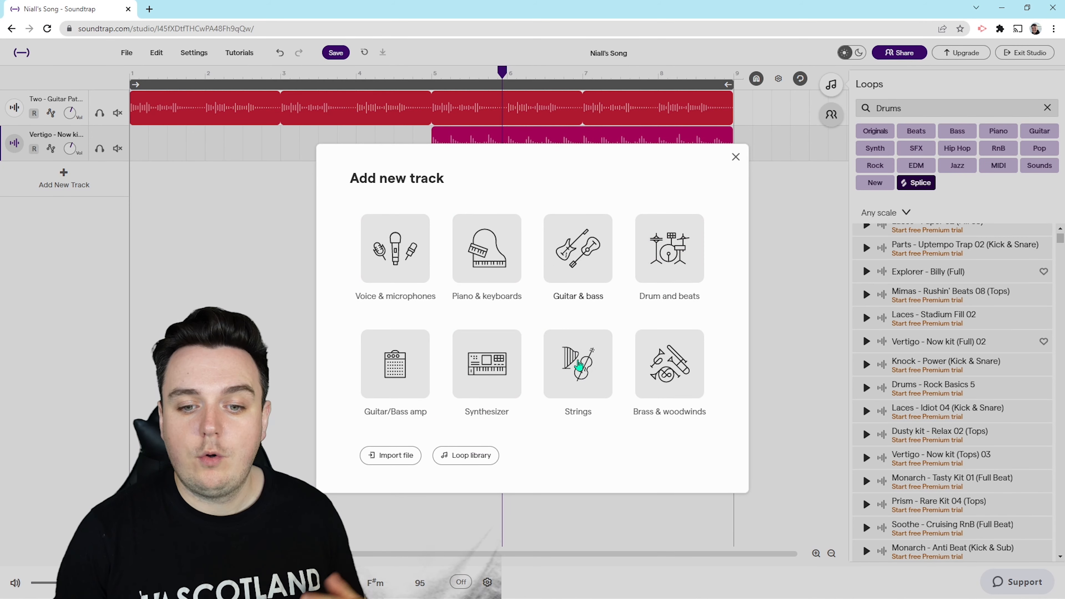
click(735, 157)
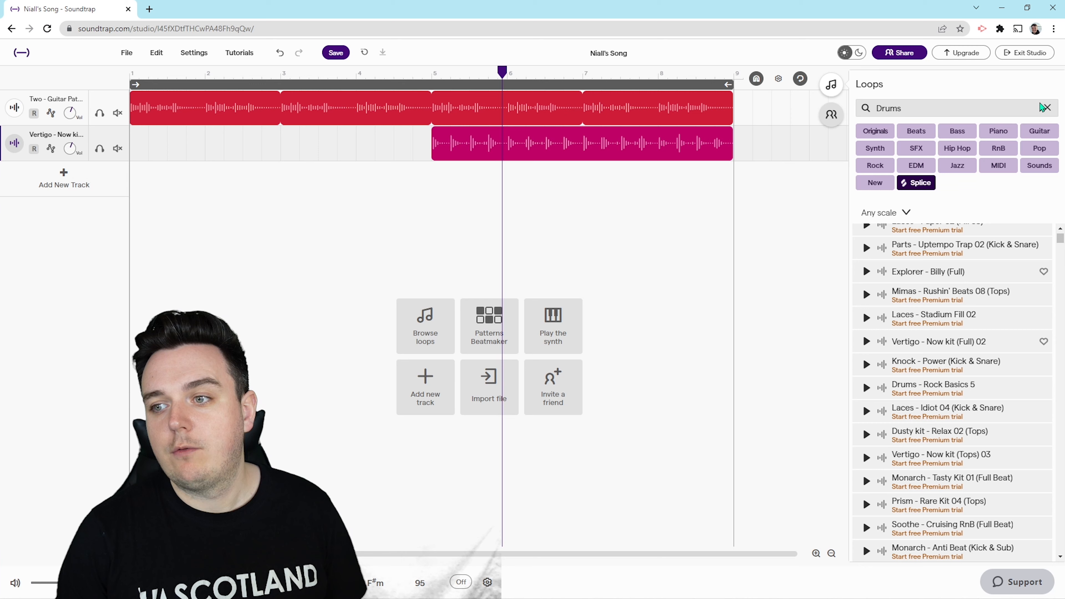
click(1045, 108)
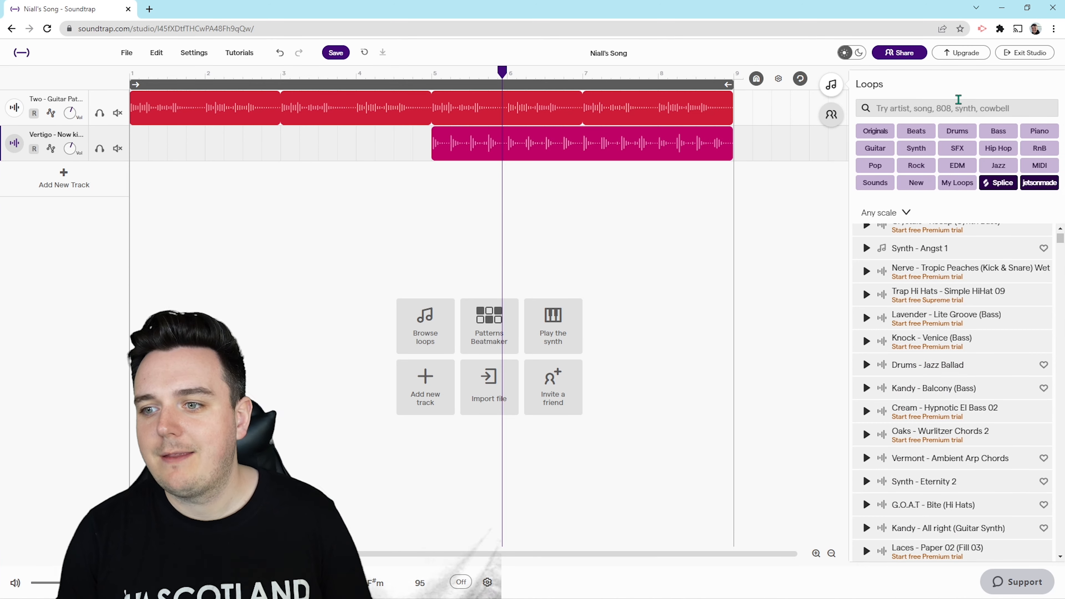
text(Bass)
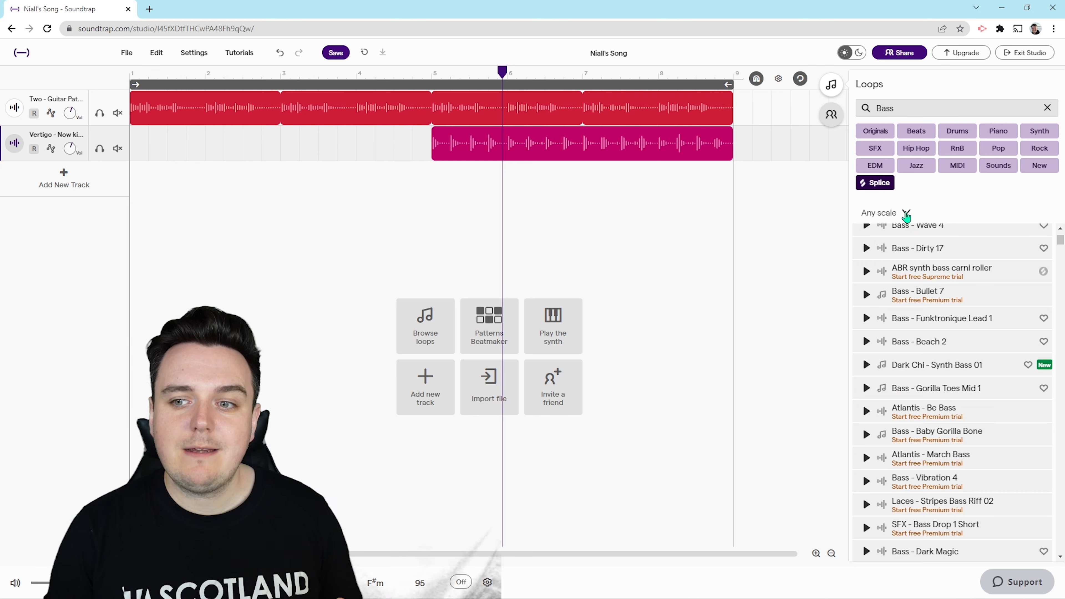
click(879, 212)
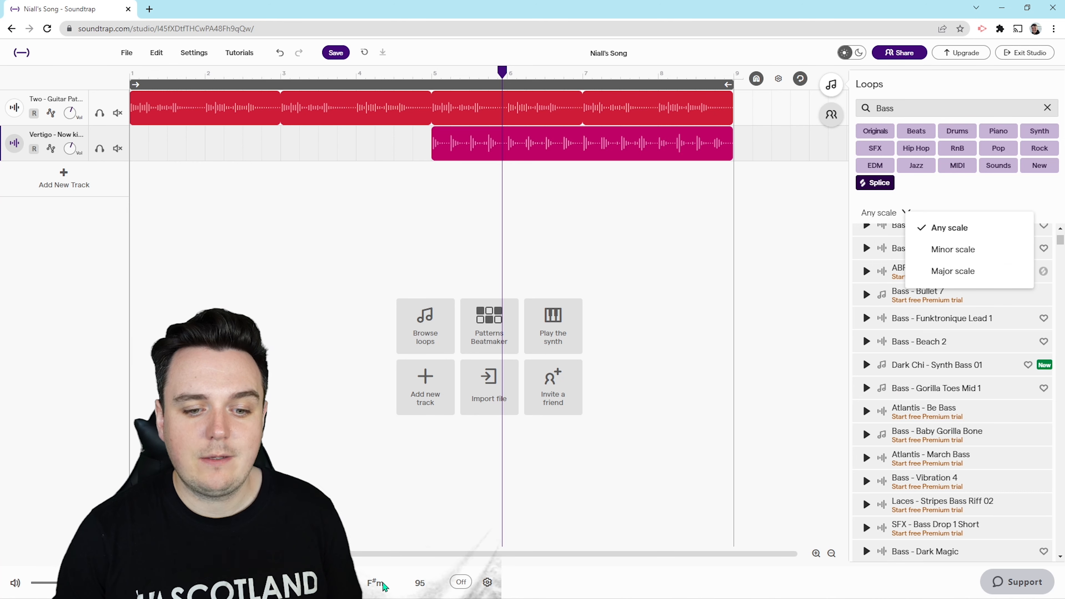
mouse_move(953, 249)
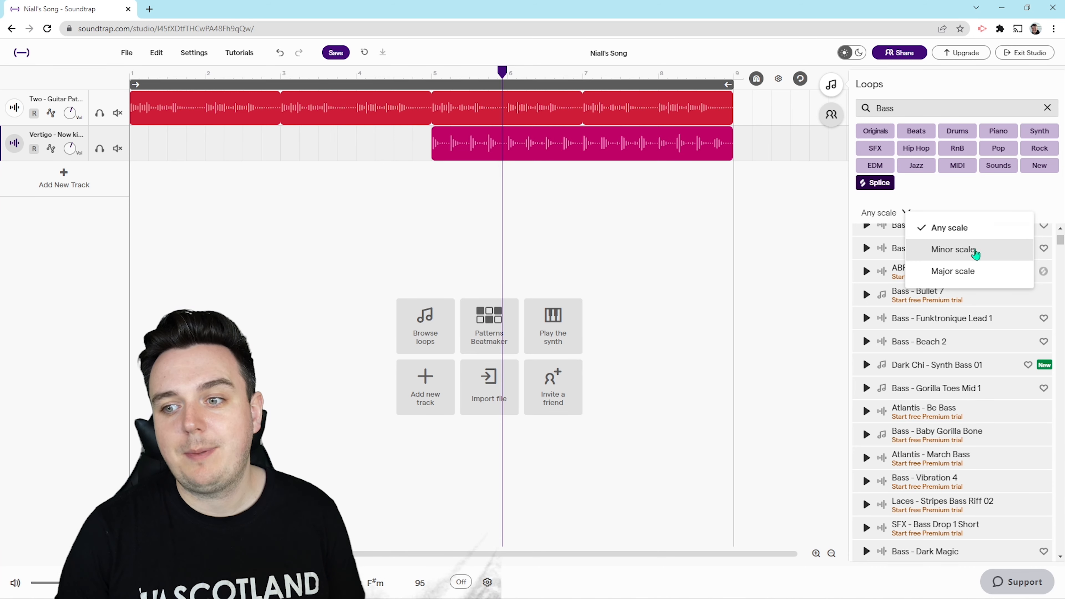
click(952, 249)
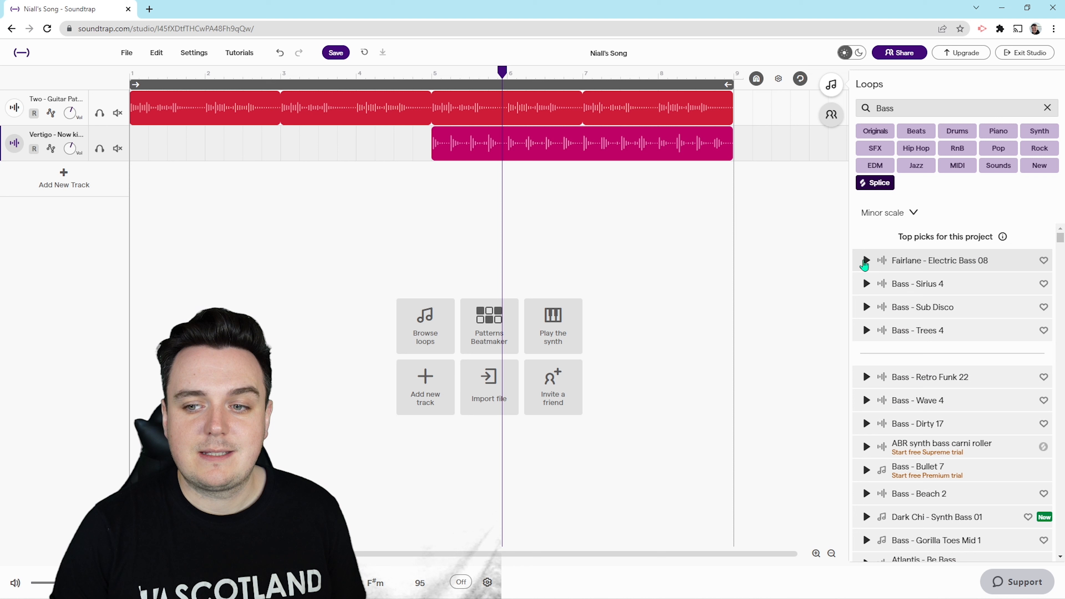
click(867, 260)
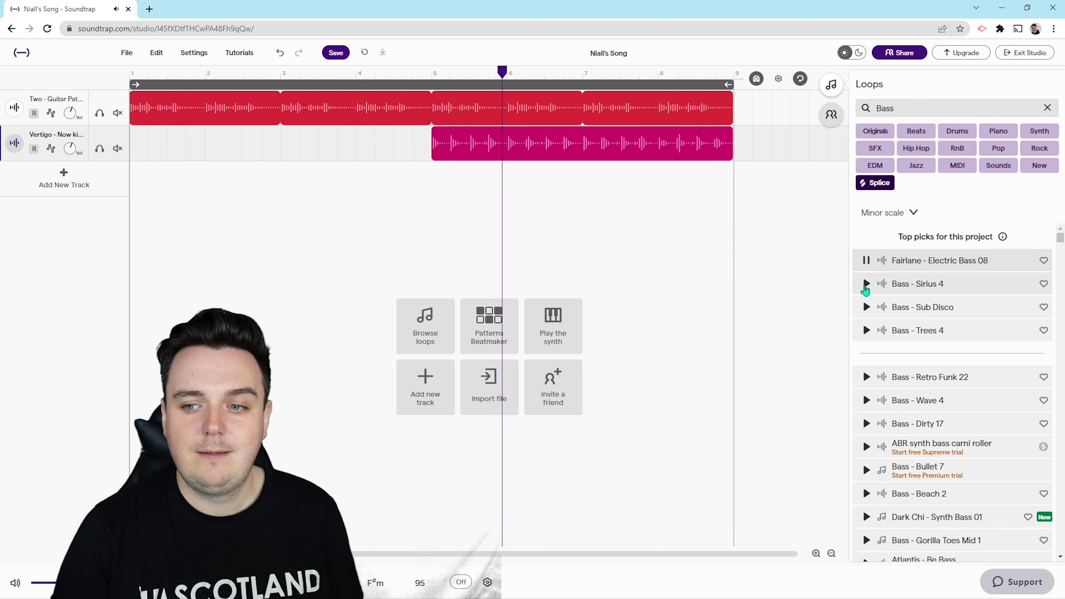
click(866, 306)
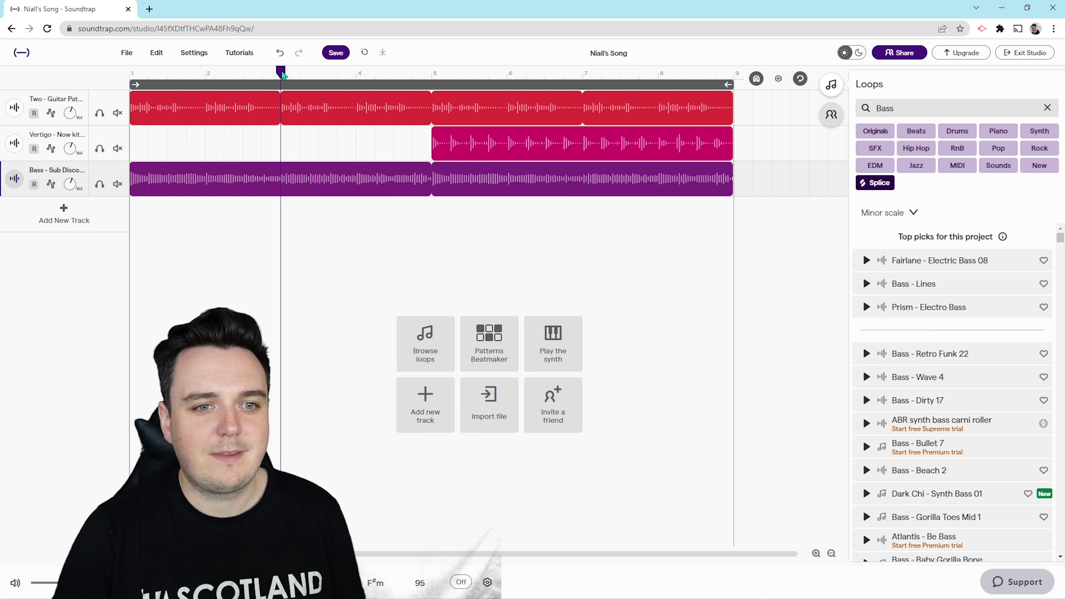
- Remove the opening bass clip so the bass begins at bar 3
right_click(285, 180)
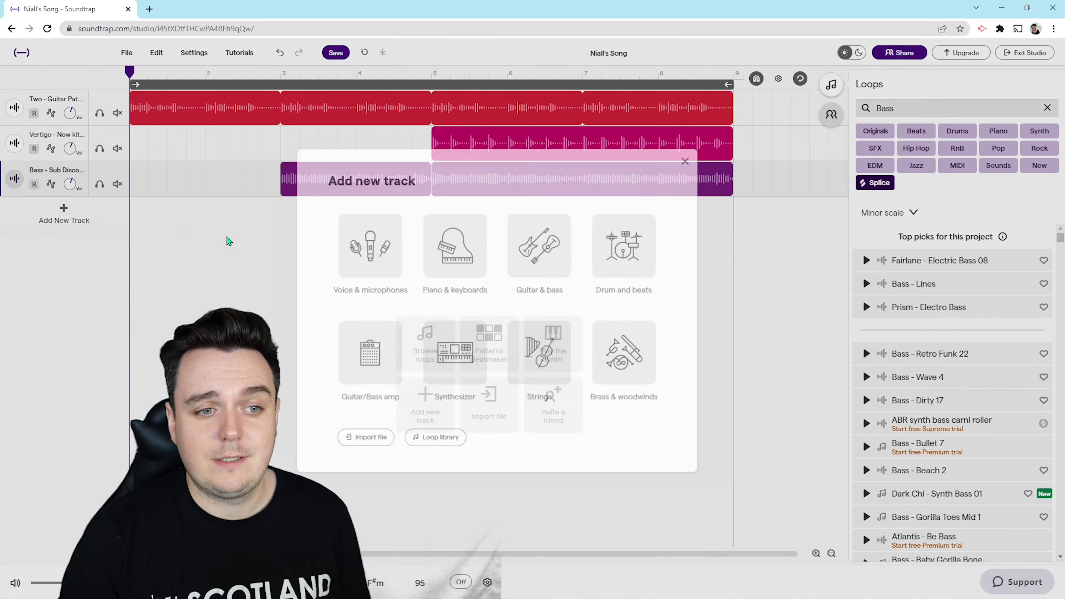
- Add a Voice & microphones track and record a short vocal take over the first four bars
click(369, 247)
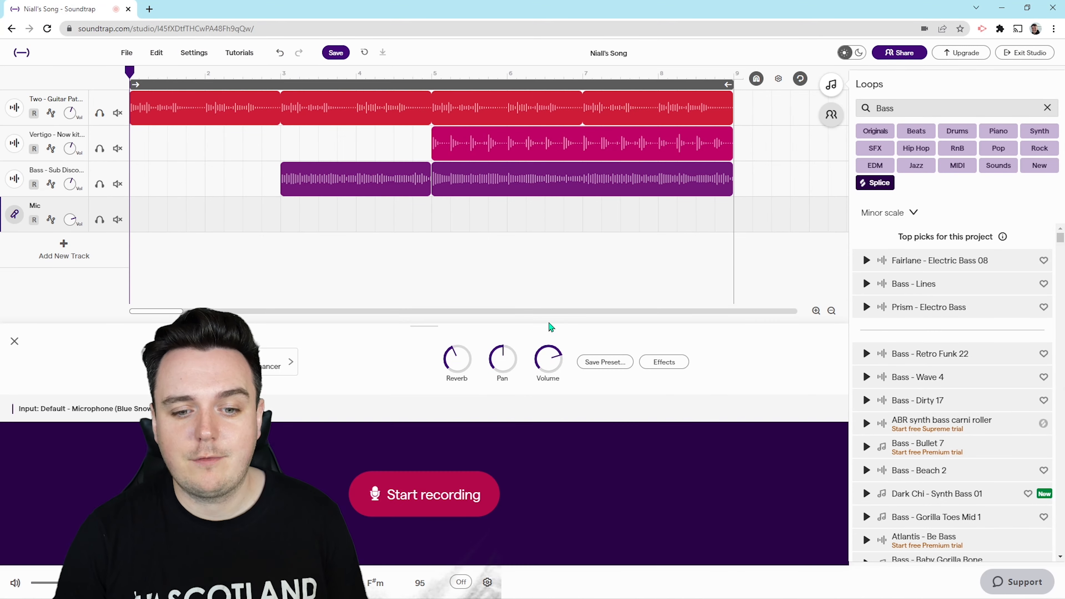
mouse_move(498, 480)
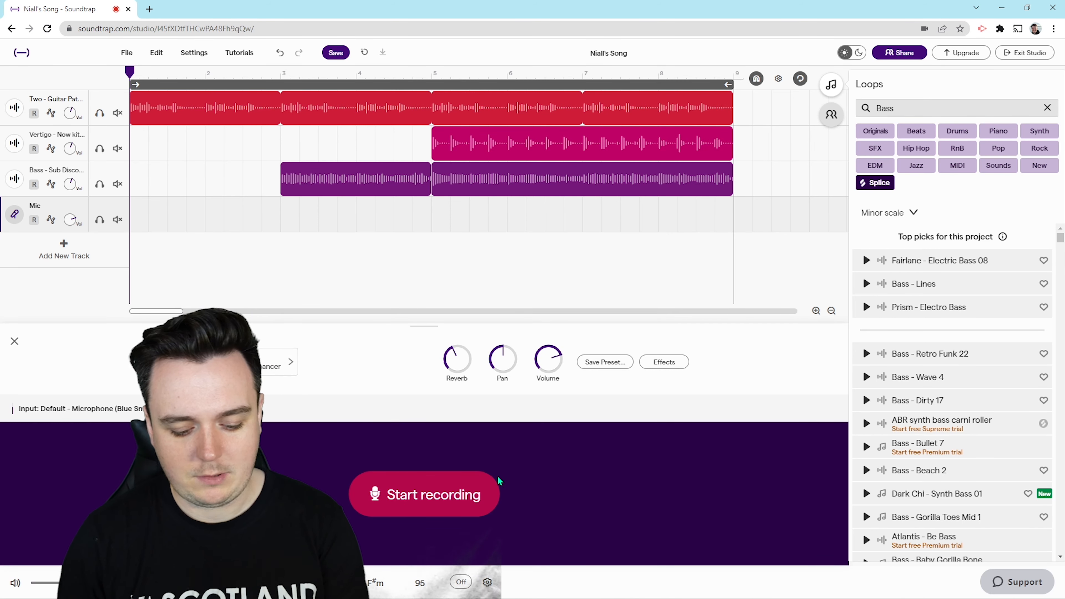
click(423, 494)
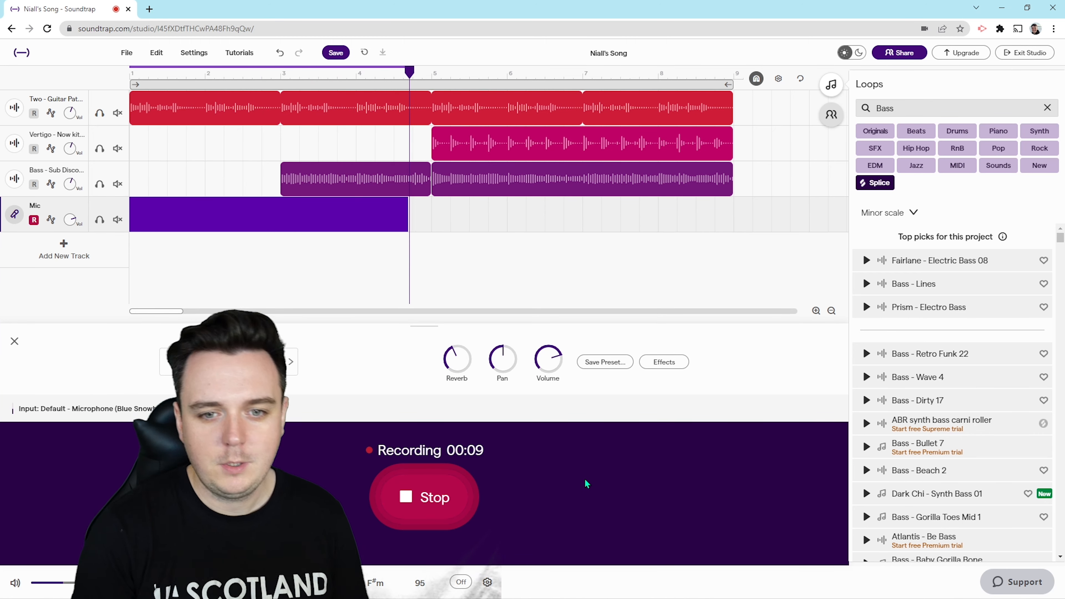
click(424, 496)
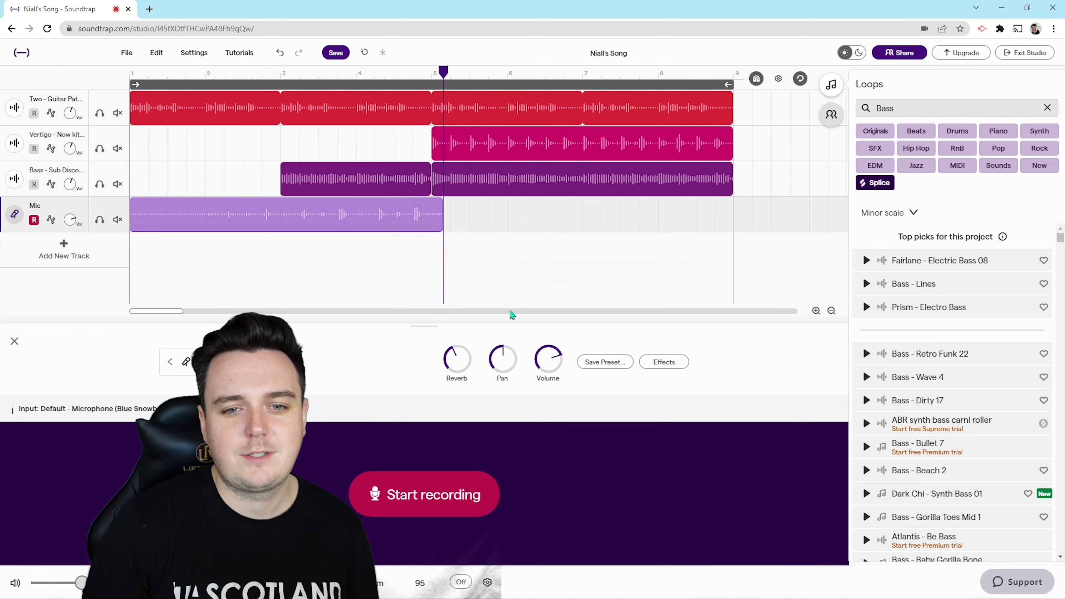
- Trim the Mic region to end at bar 5 and play back the arrangement to review it
click(285, 215)
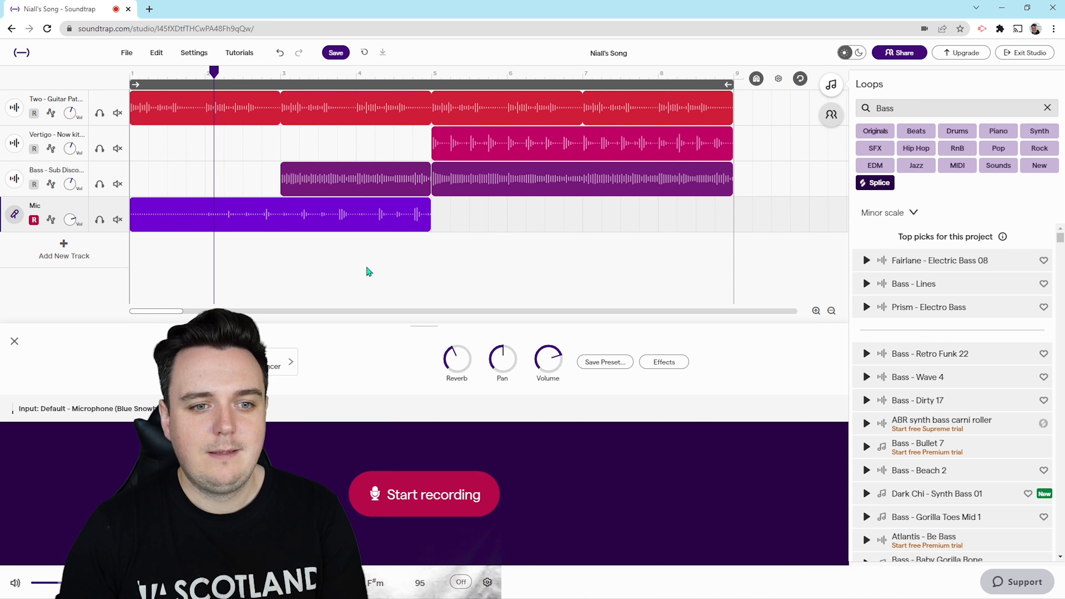
click(273, 73)
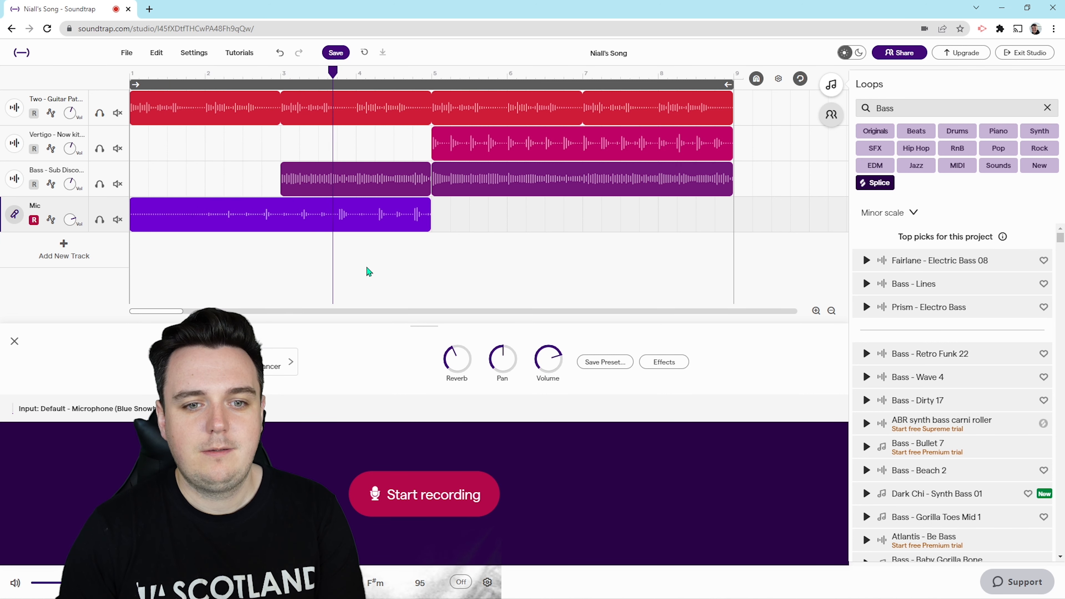
click(392, 74)
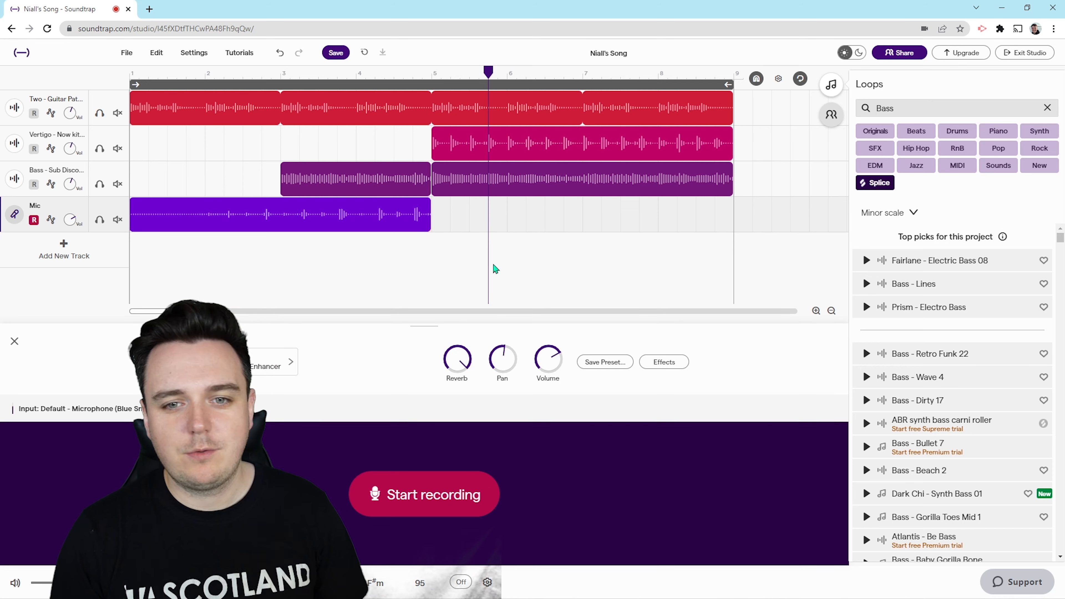
mouse_move(448, 267)
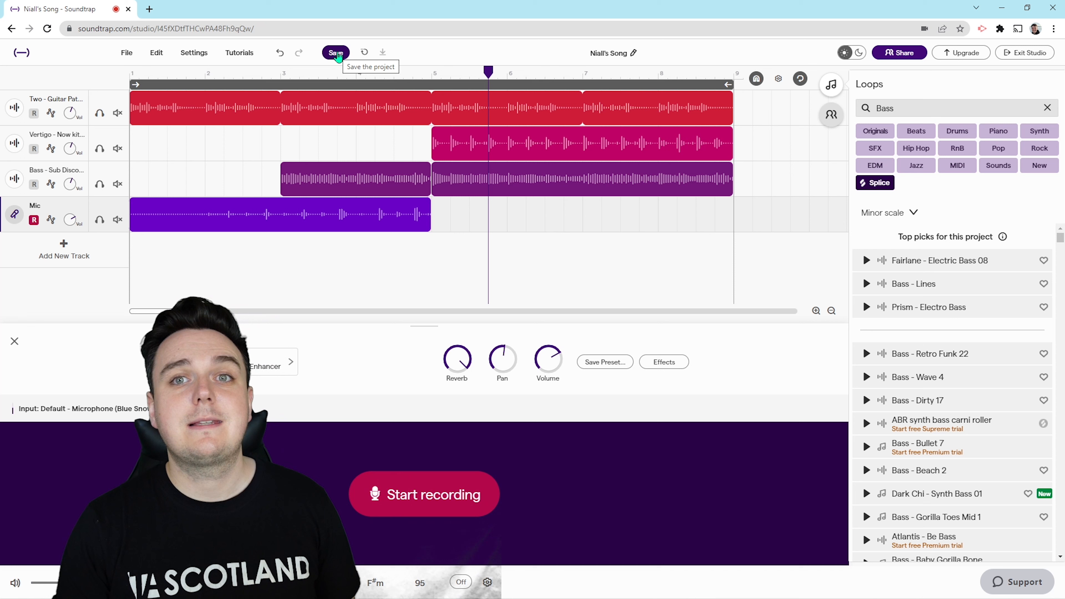
- Save Niall's Song with its four-track guitar, drums, bass and vocal arrangement
click(336, 52)
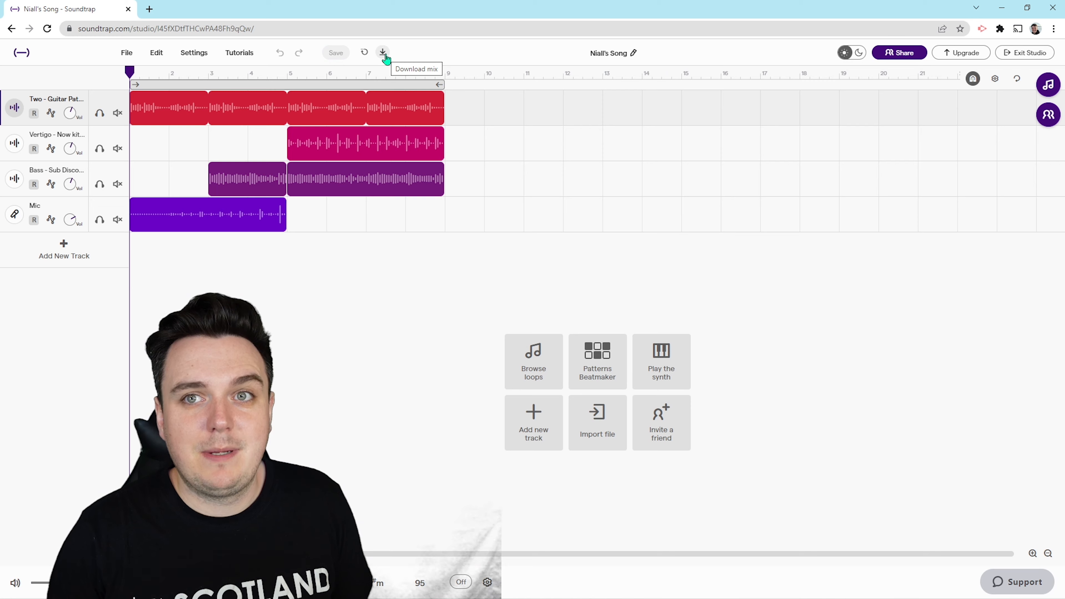
mouse_move(720, 67)
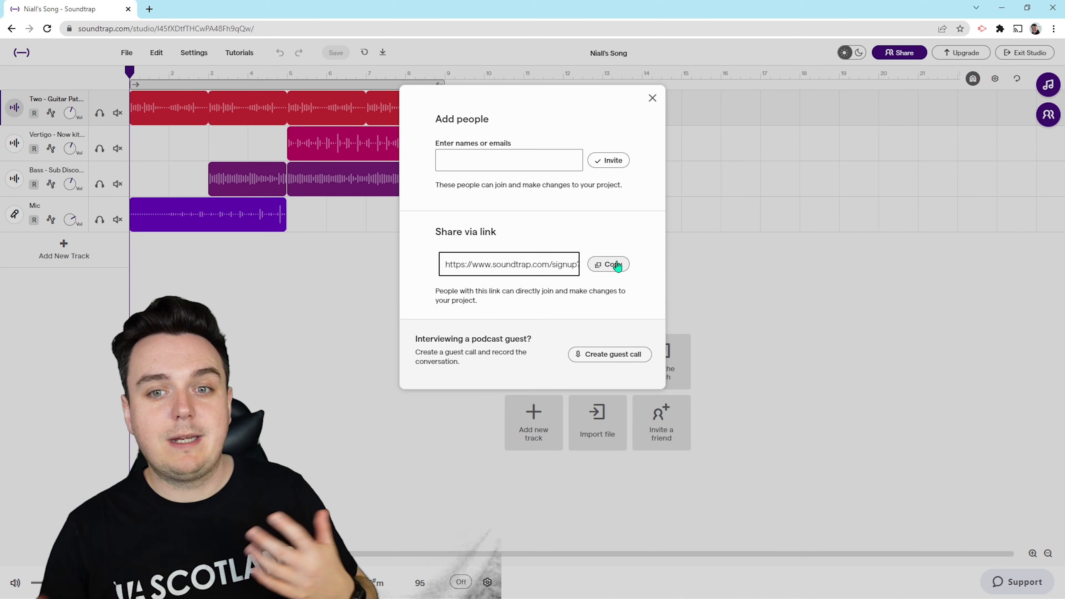
mouse_move(613, 358)
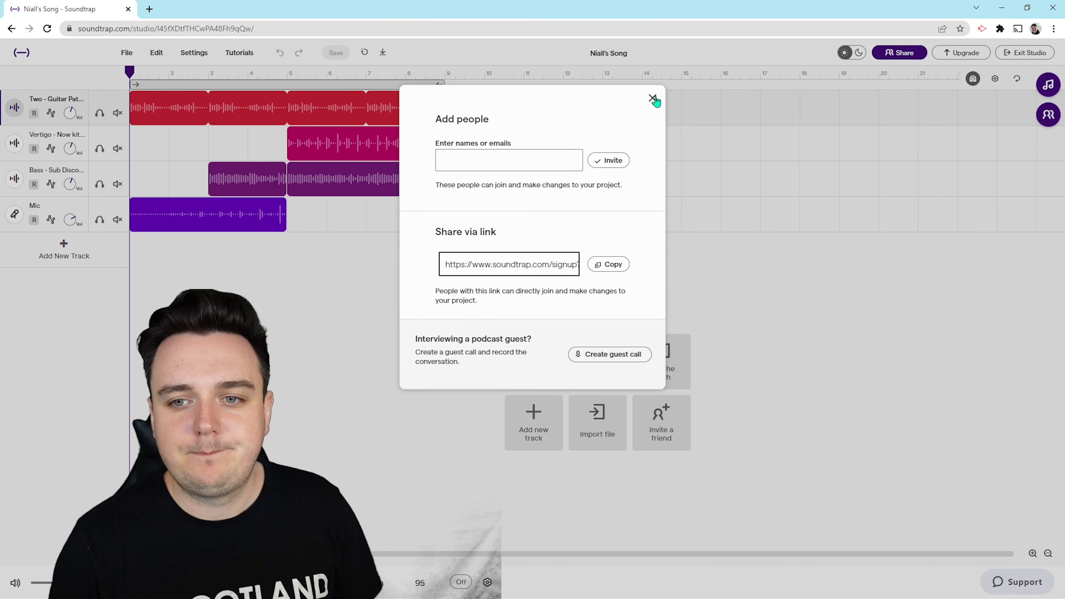
- Close the share dialog for 'Niall's Song' after viewing the invite-by-link option
click(653, 99)
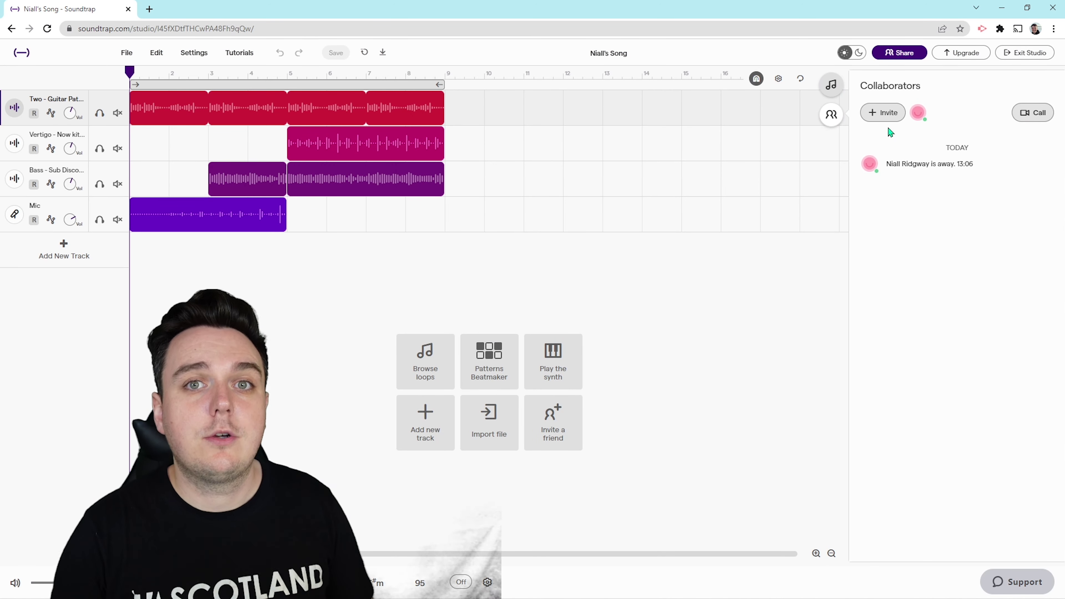
mouse_move(1018, 160)
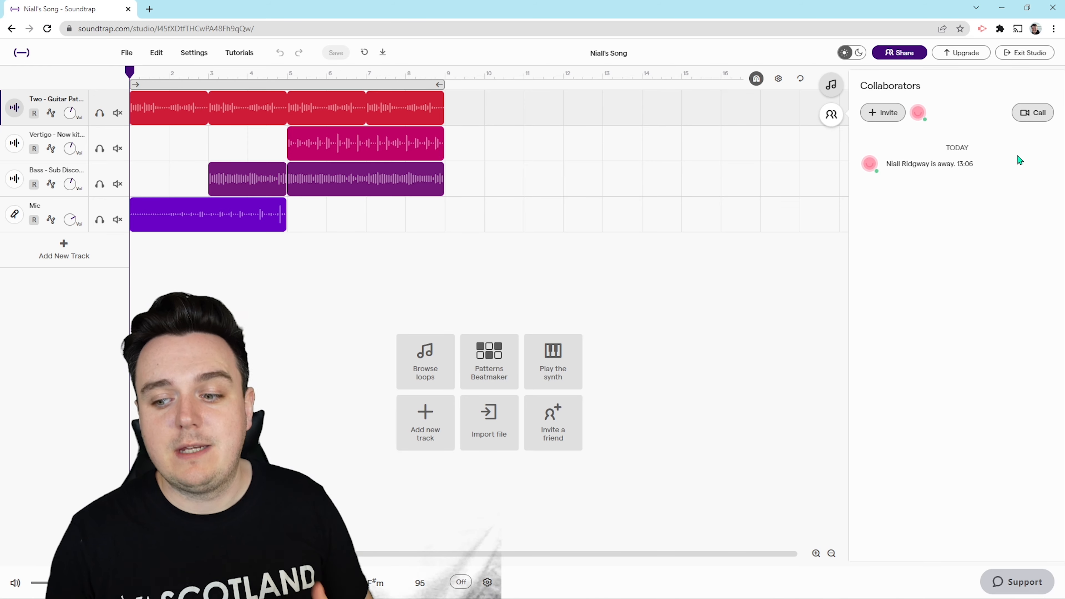